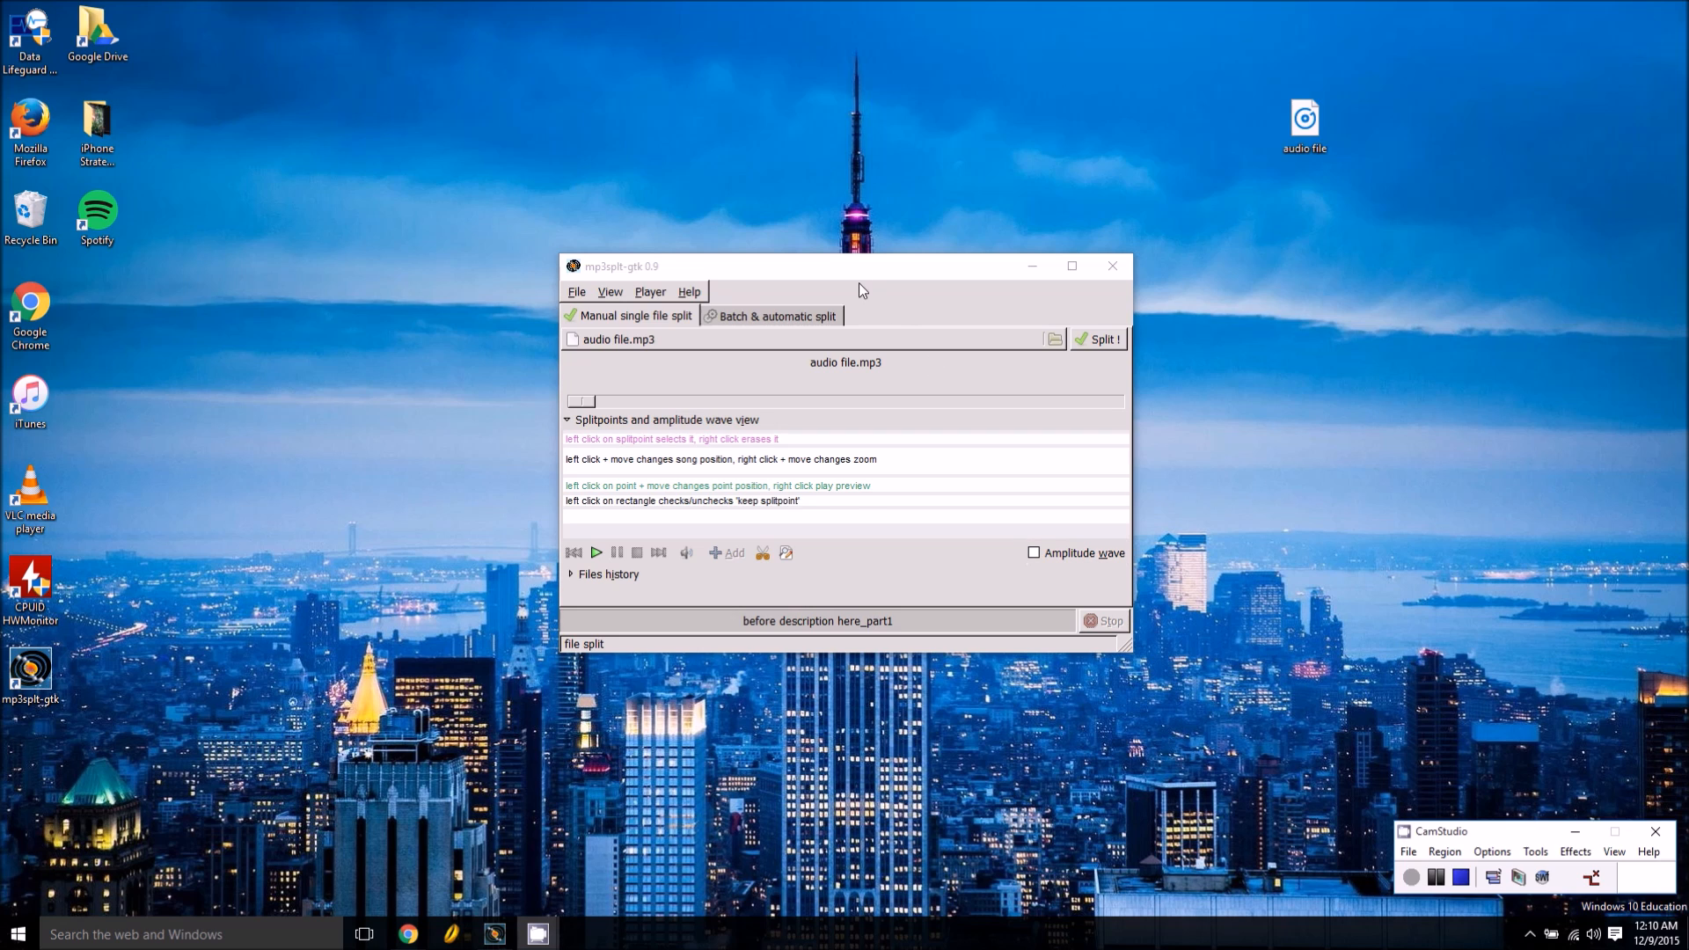
Load audio file.mp3 from the Desktop via Open single file for manual splitting
{"action": "left_click_drag", "start_coordinate": [857, 266], "coordinate": [857, 223]}
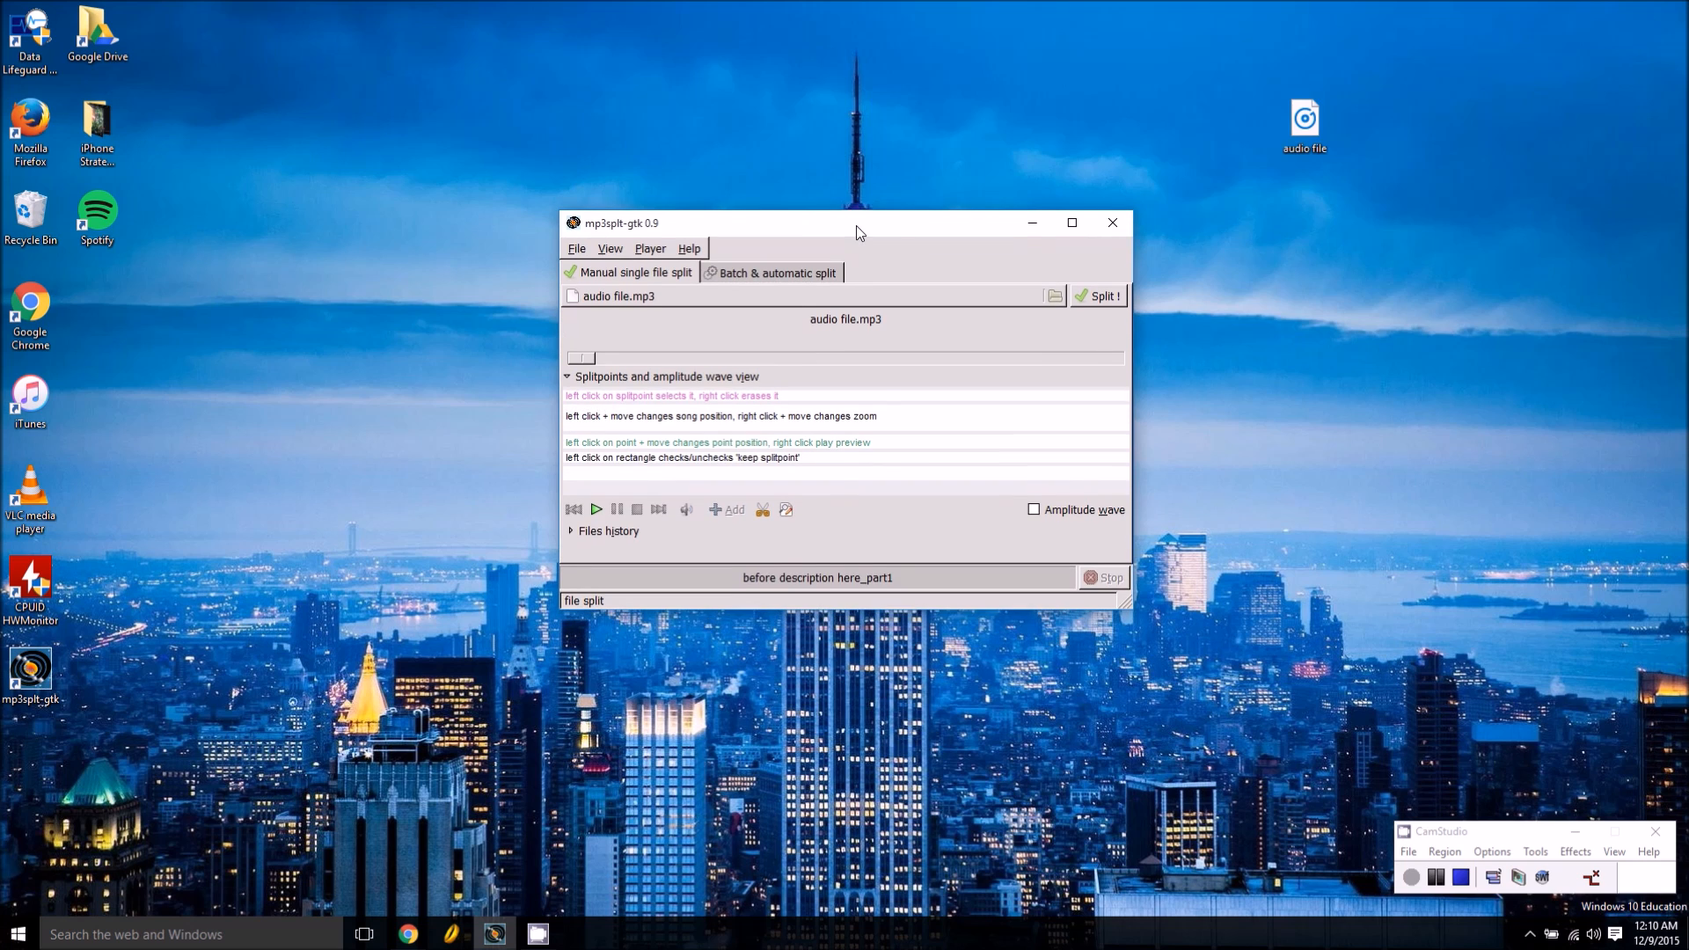
{"action": "mouse_move", "coordinate": [617, 245]}
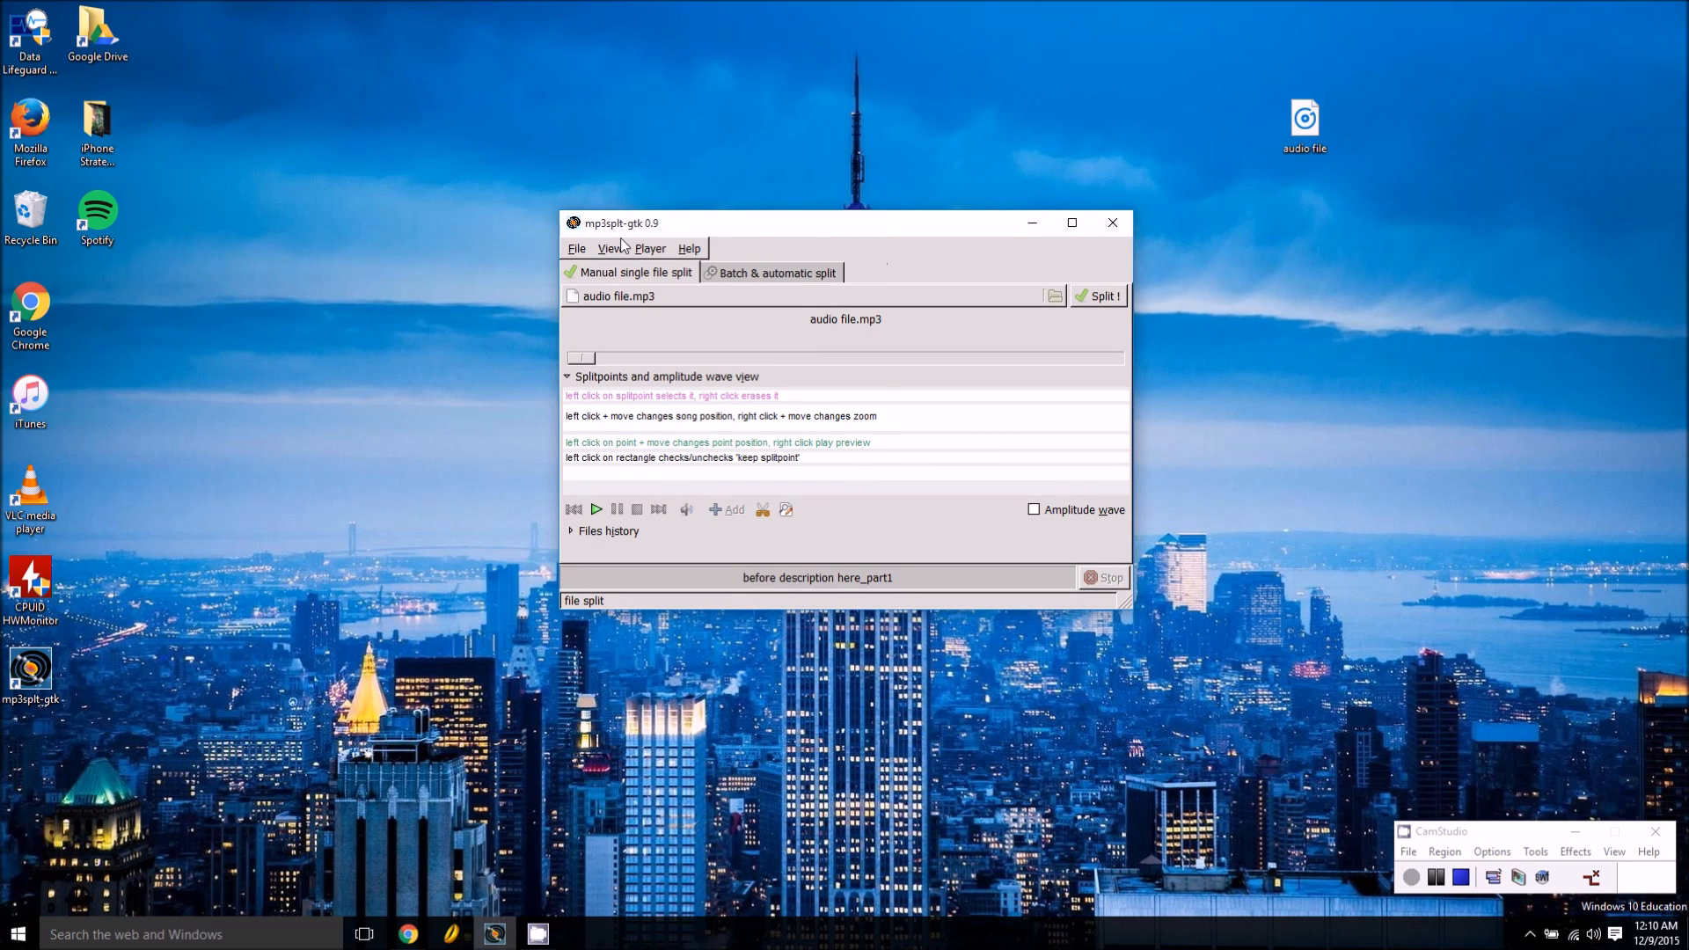
{"action": "mouse_move", "coordinate": [605, 234]}
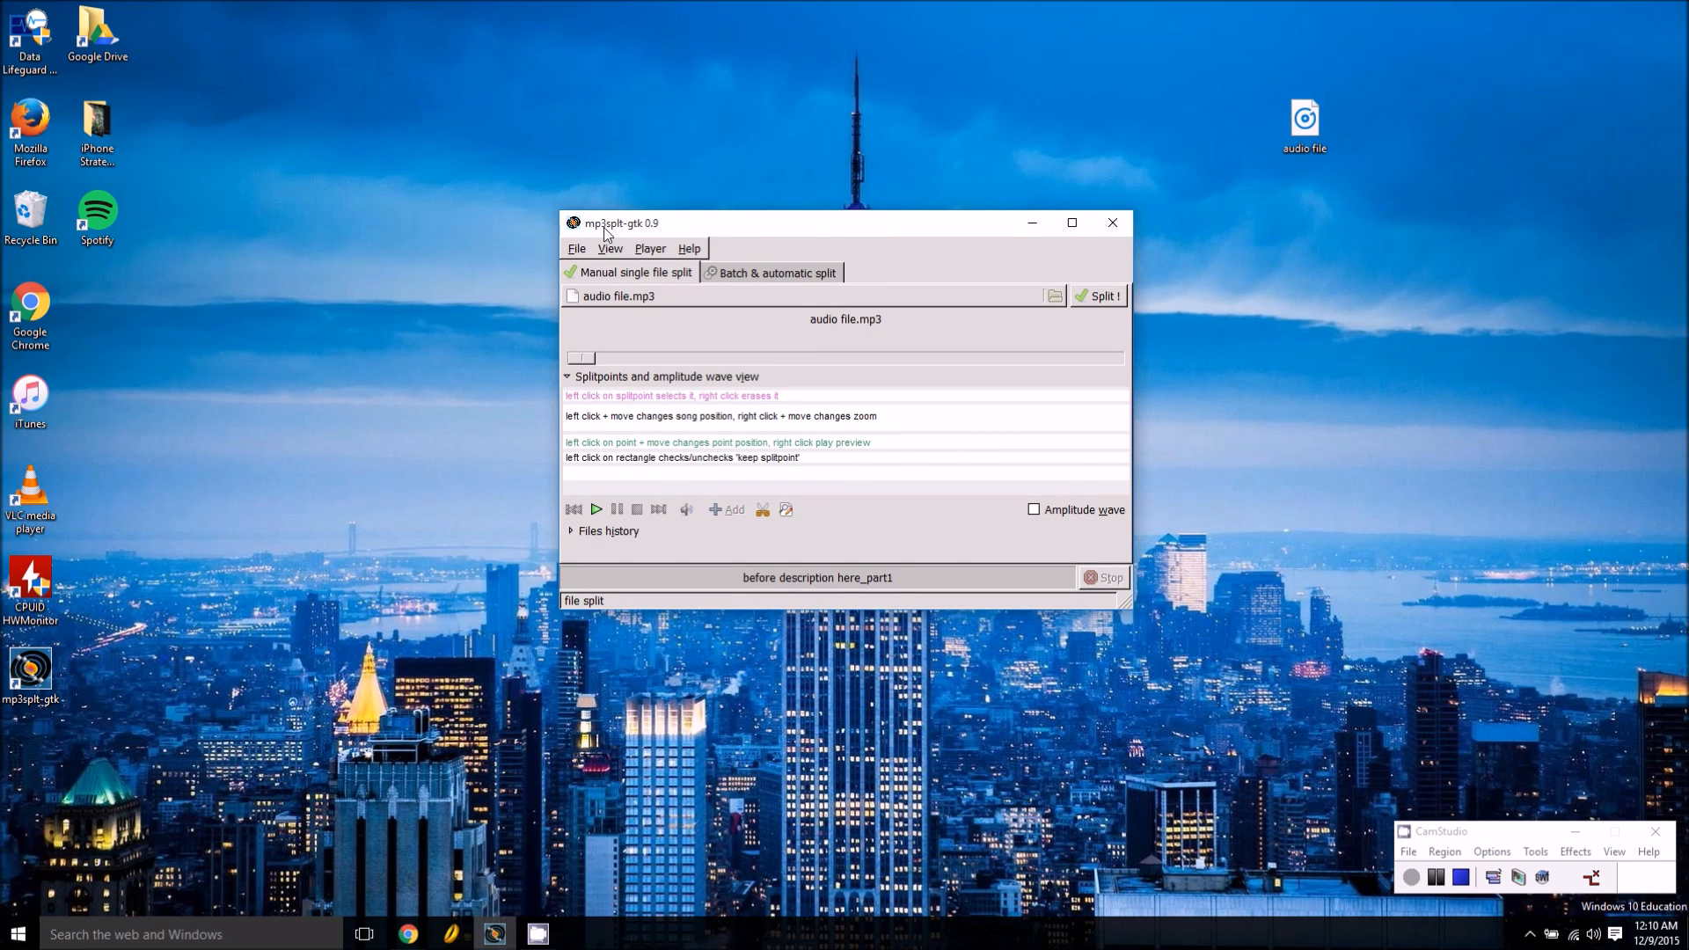
{"action": "mouse_move", "coordinate": [623, 230]}
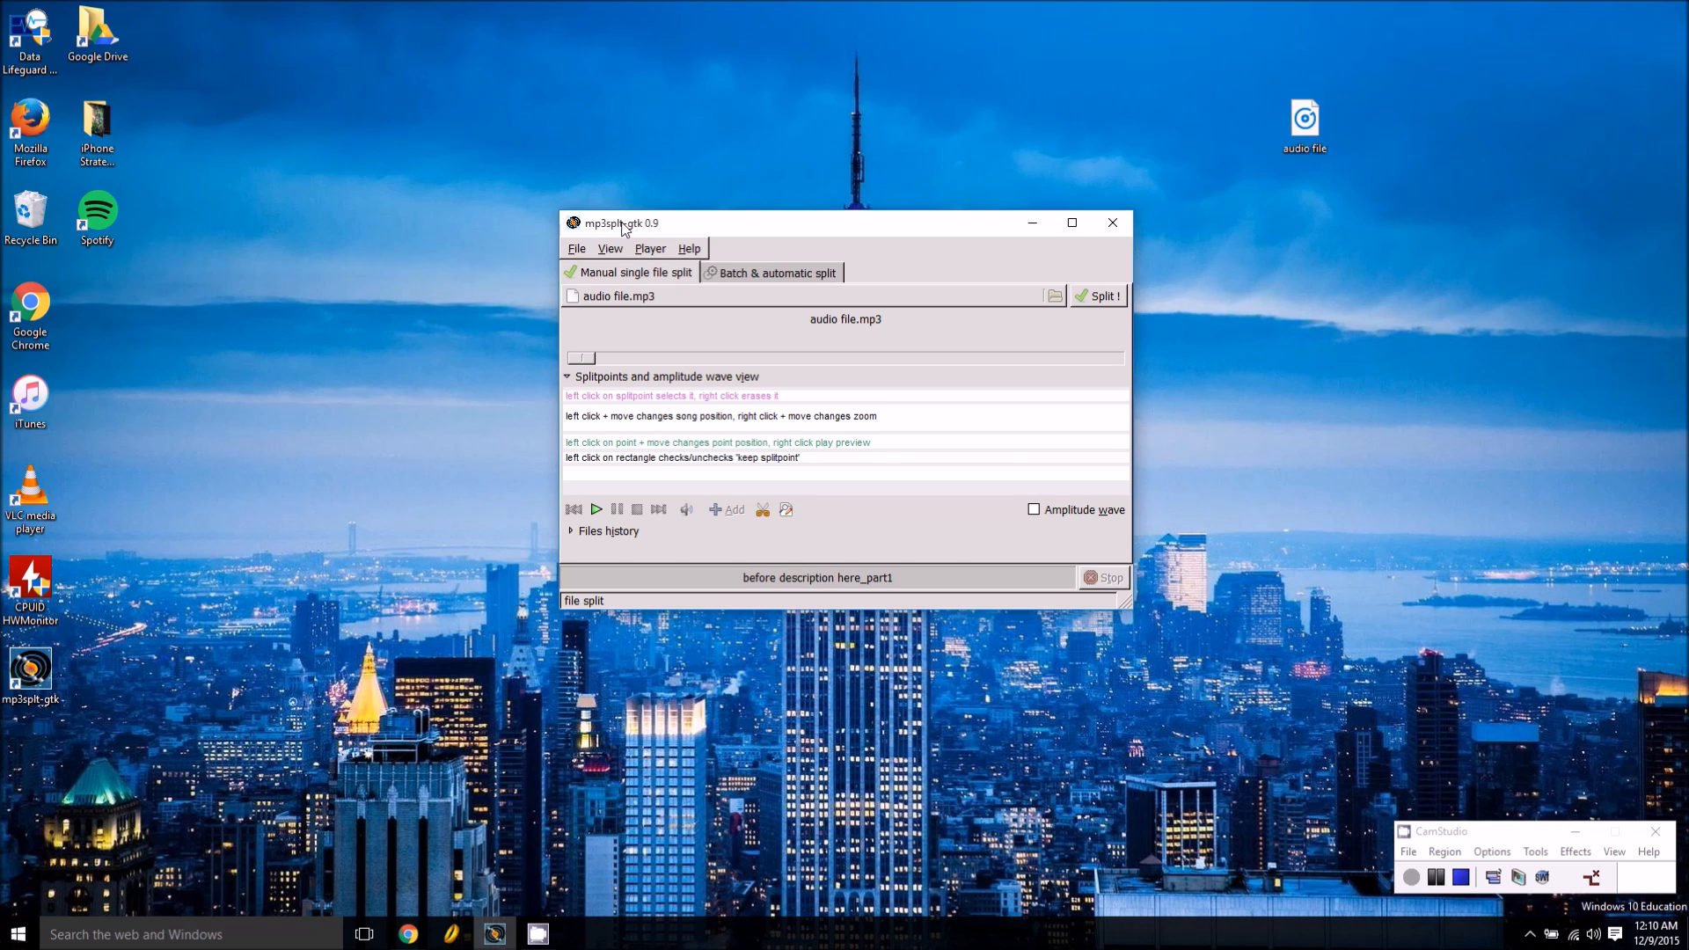
{"action": "left_click_drag", "start_coordinate": [619, 223], "coordinate": [613, 237]}
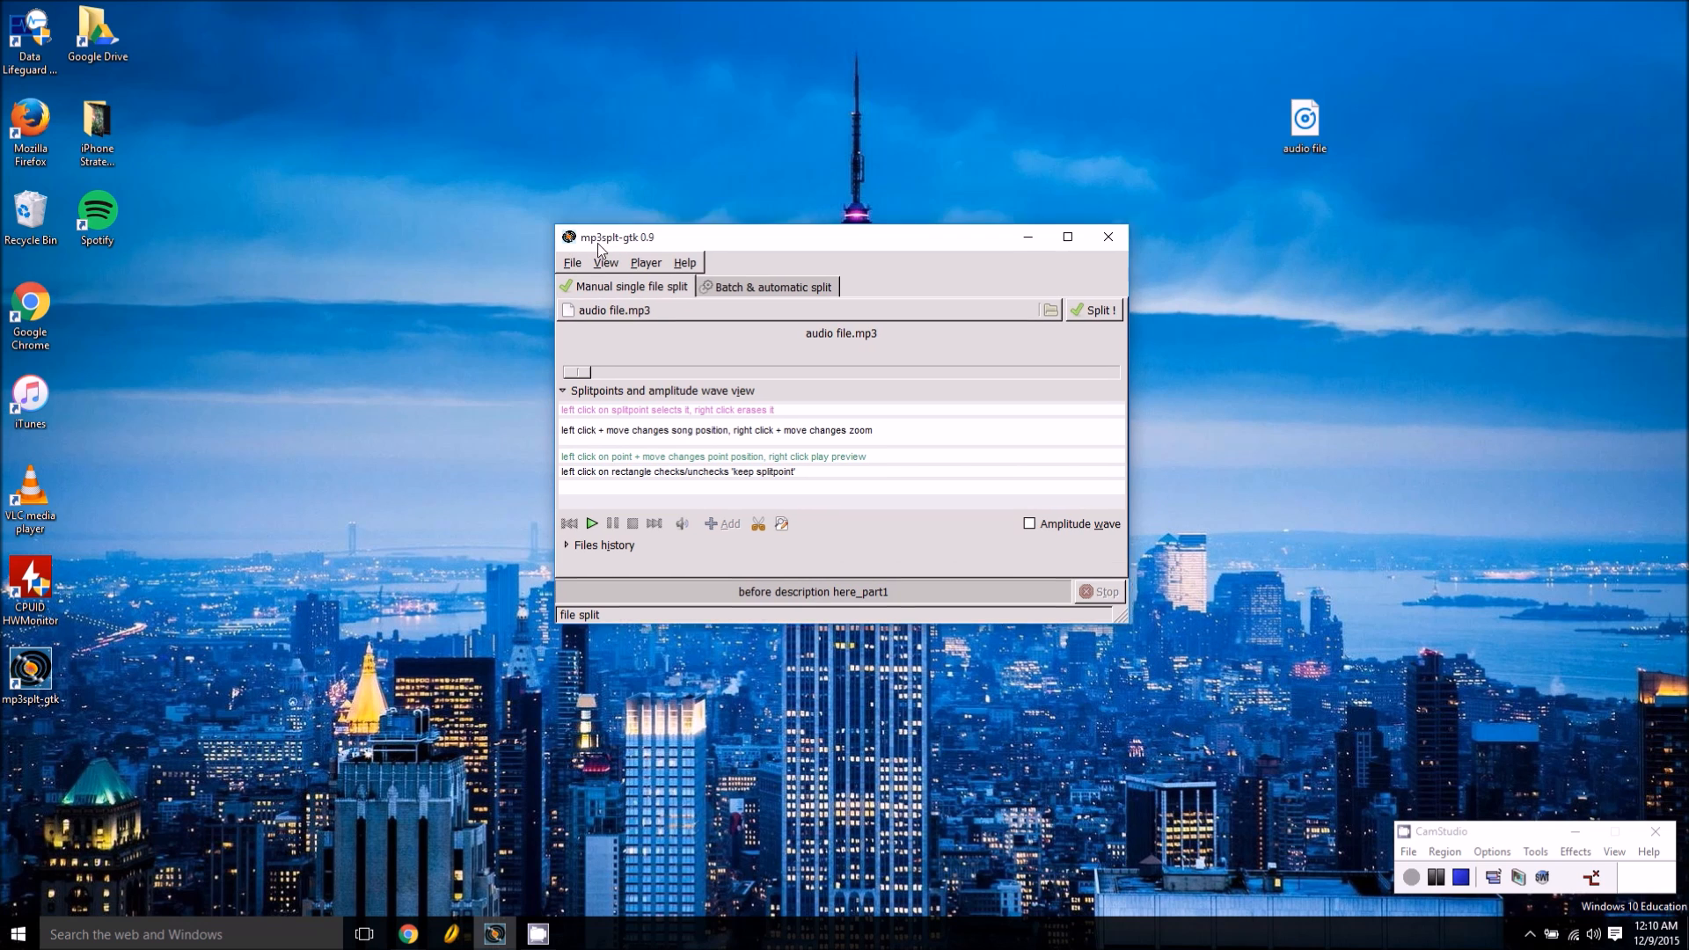
{"action": "left_click", "coordinate": [572, 262]}
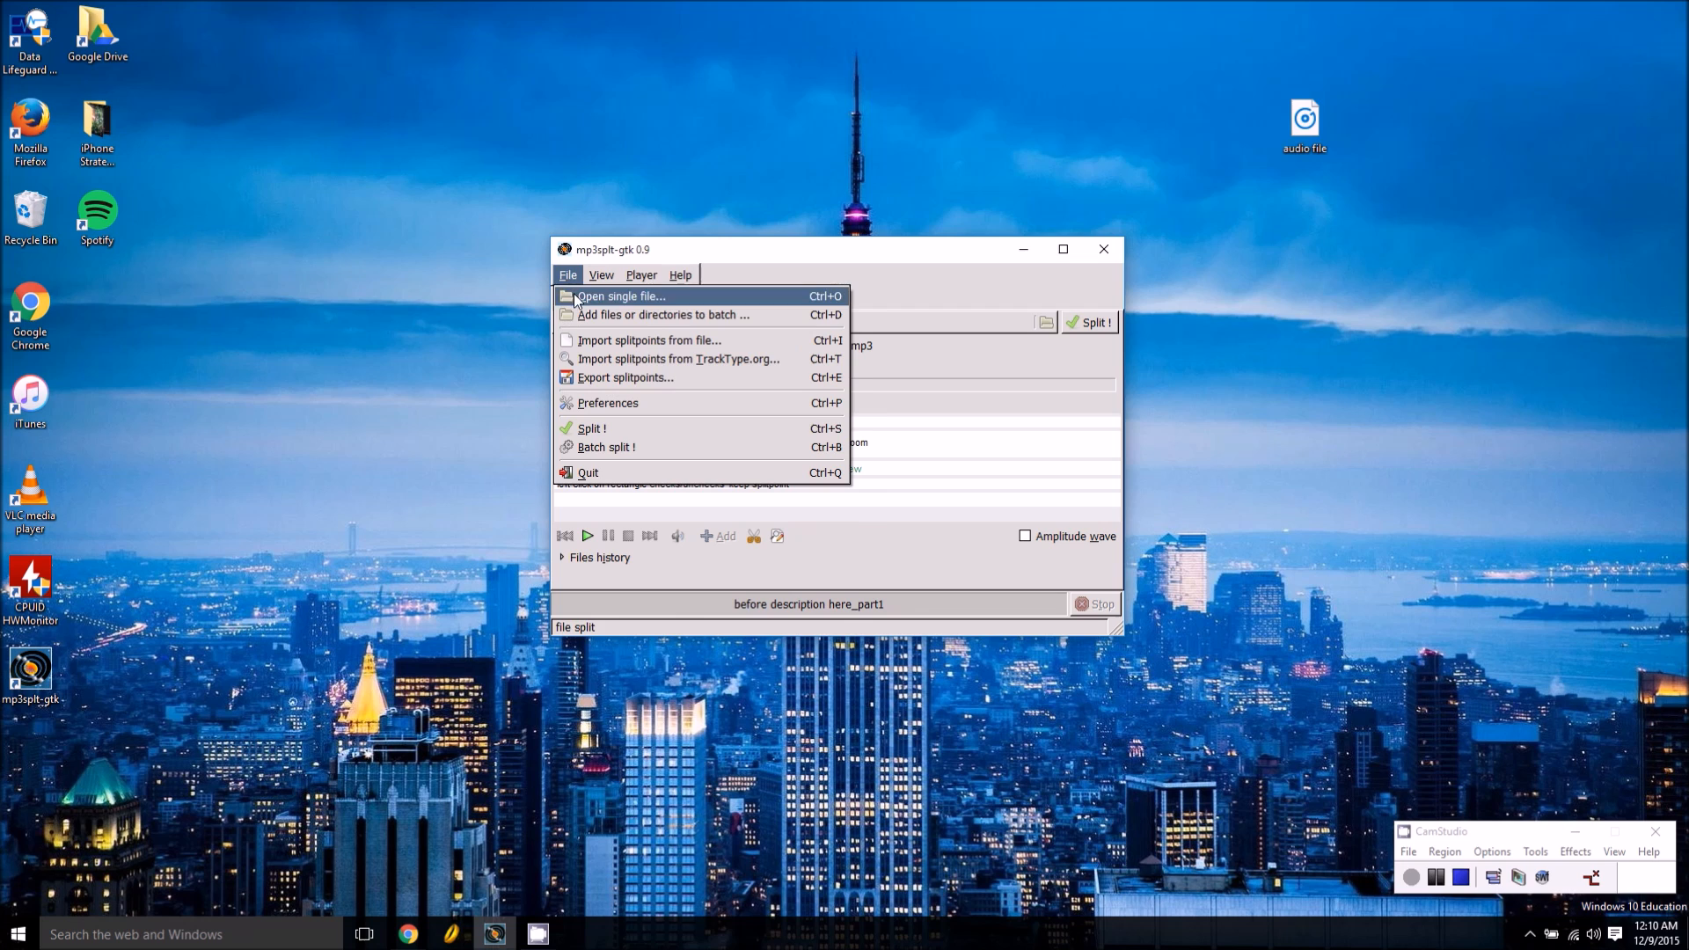
{"action": "left_click", "coordinate": [621, 296]}
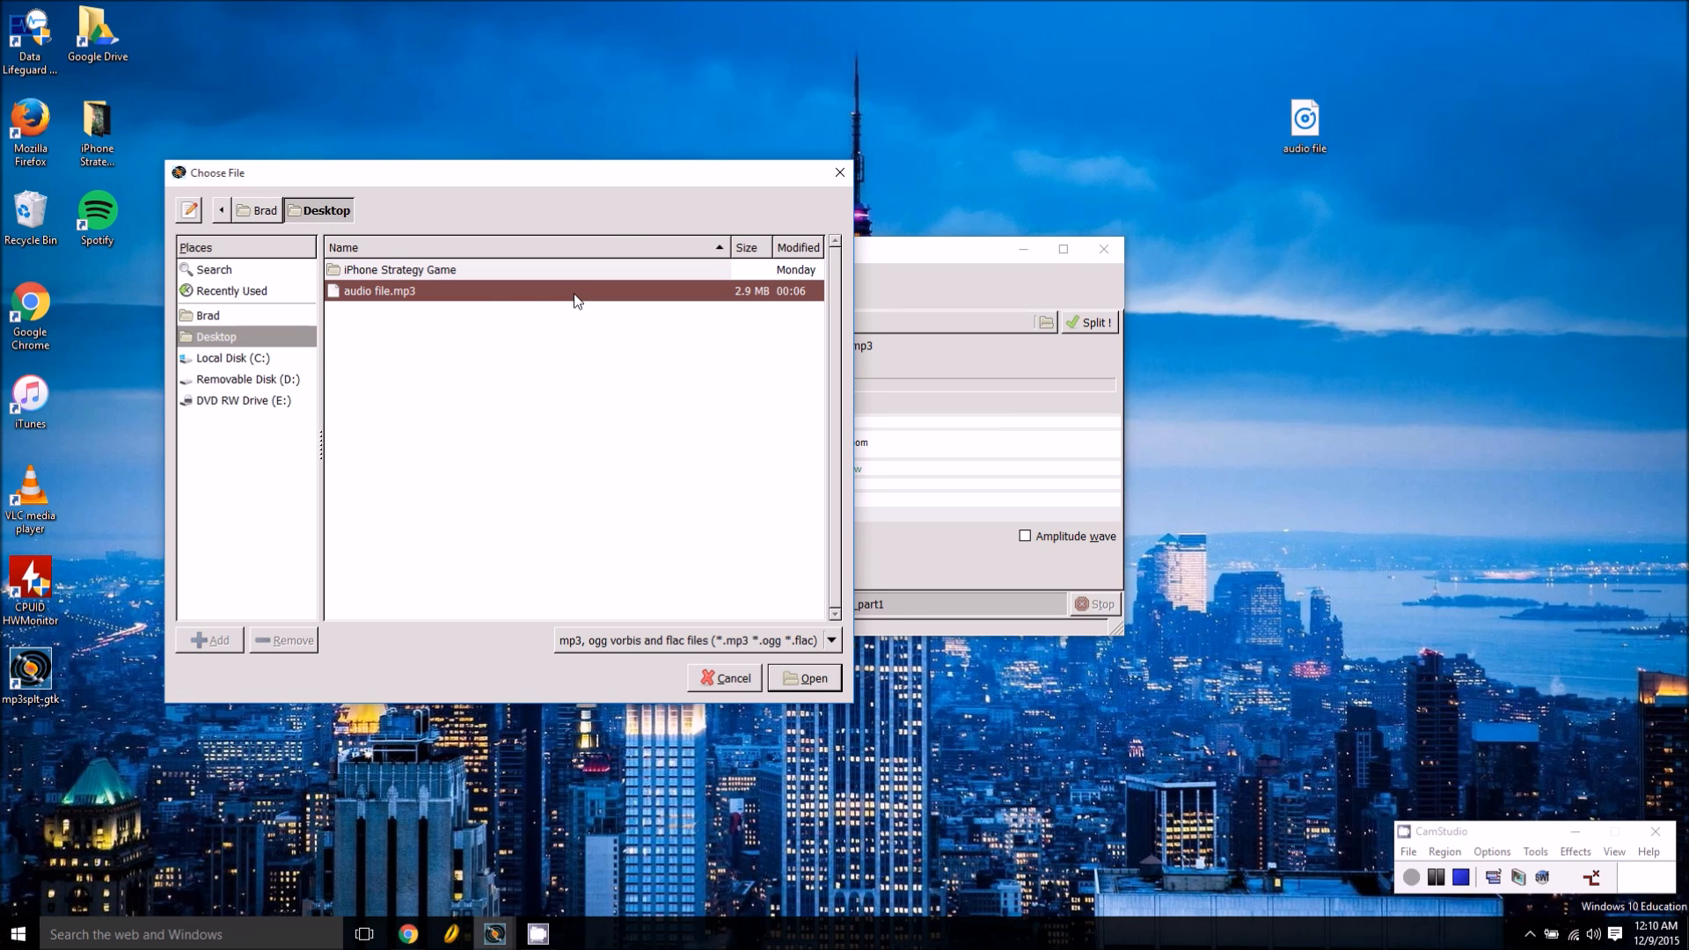
{"action": "mouse_move", "coordinate": [435, 295]}
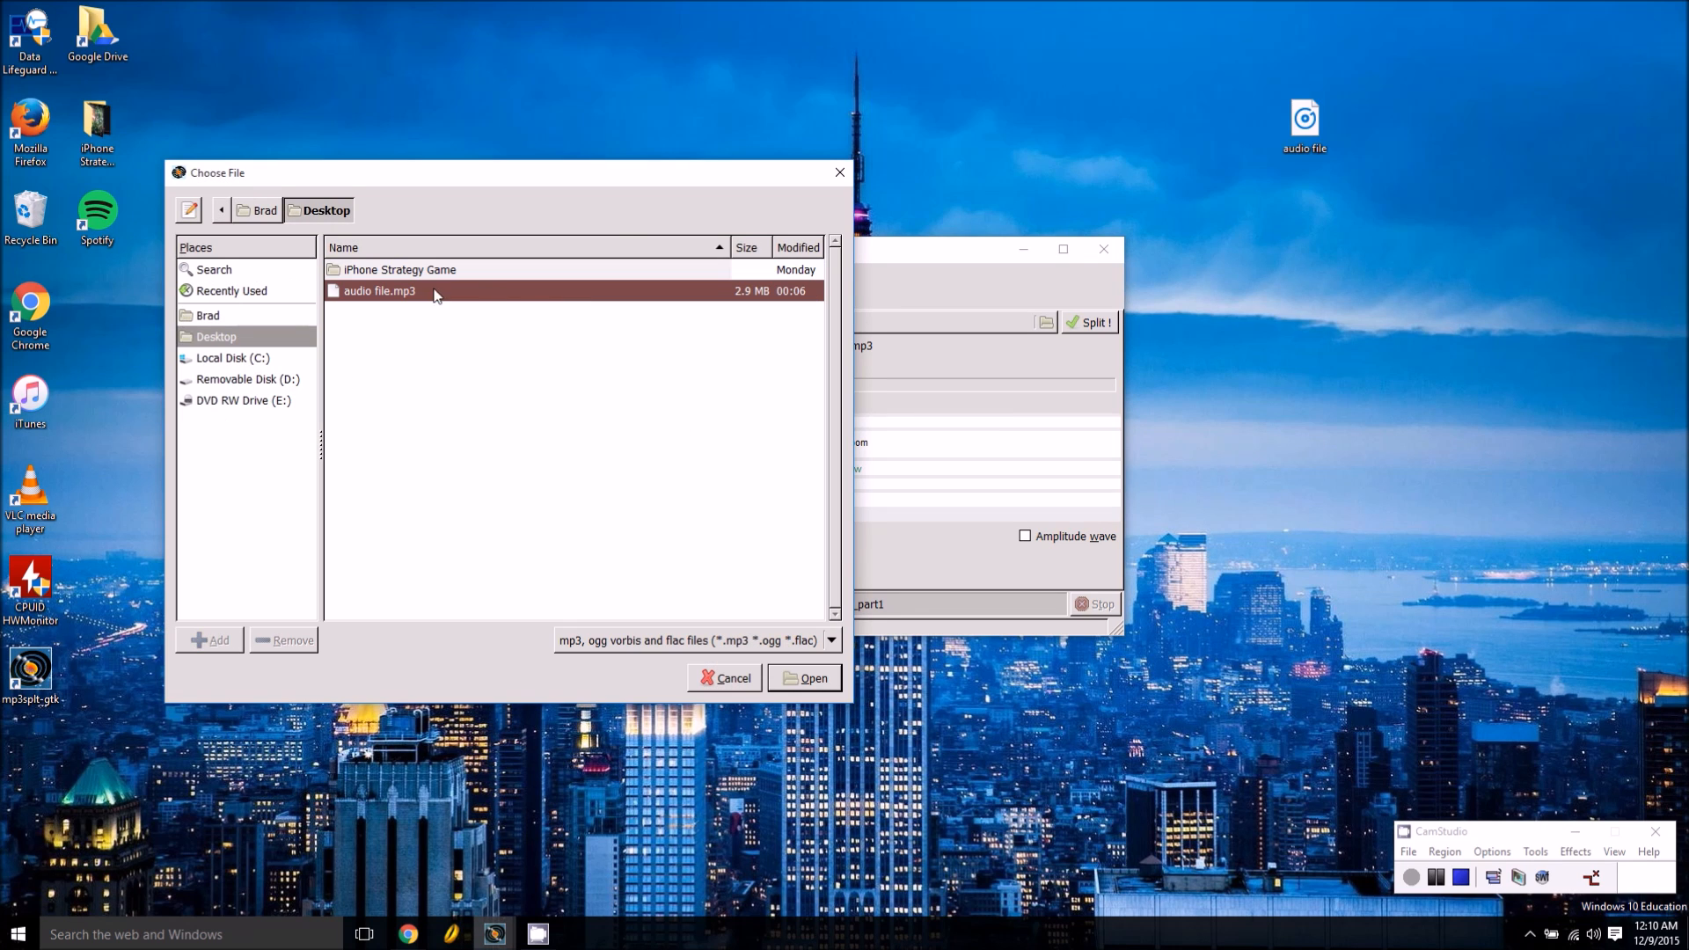
{"action": "mouse_move", "coordinate": [315, 315]}
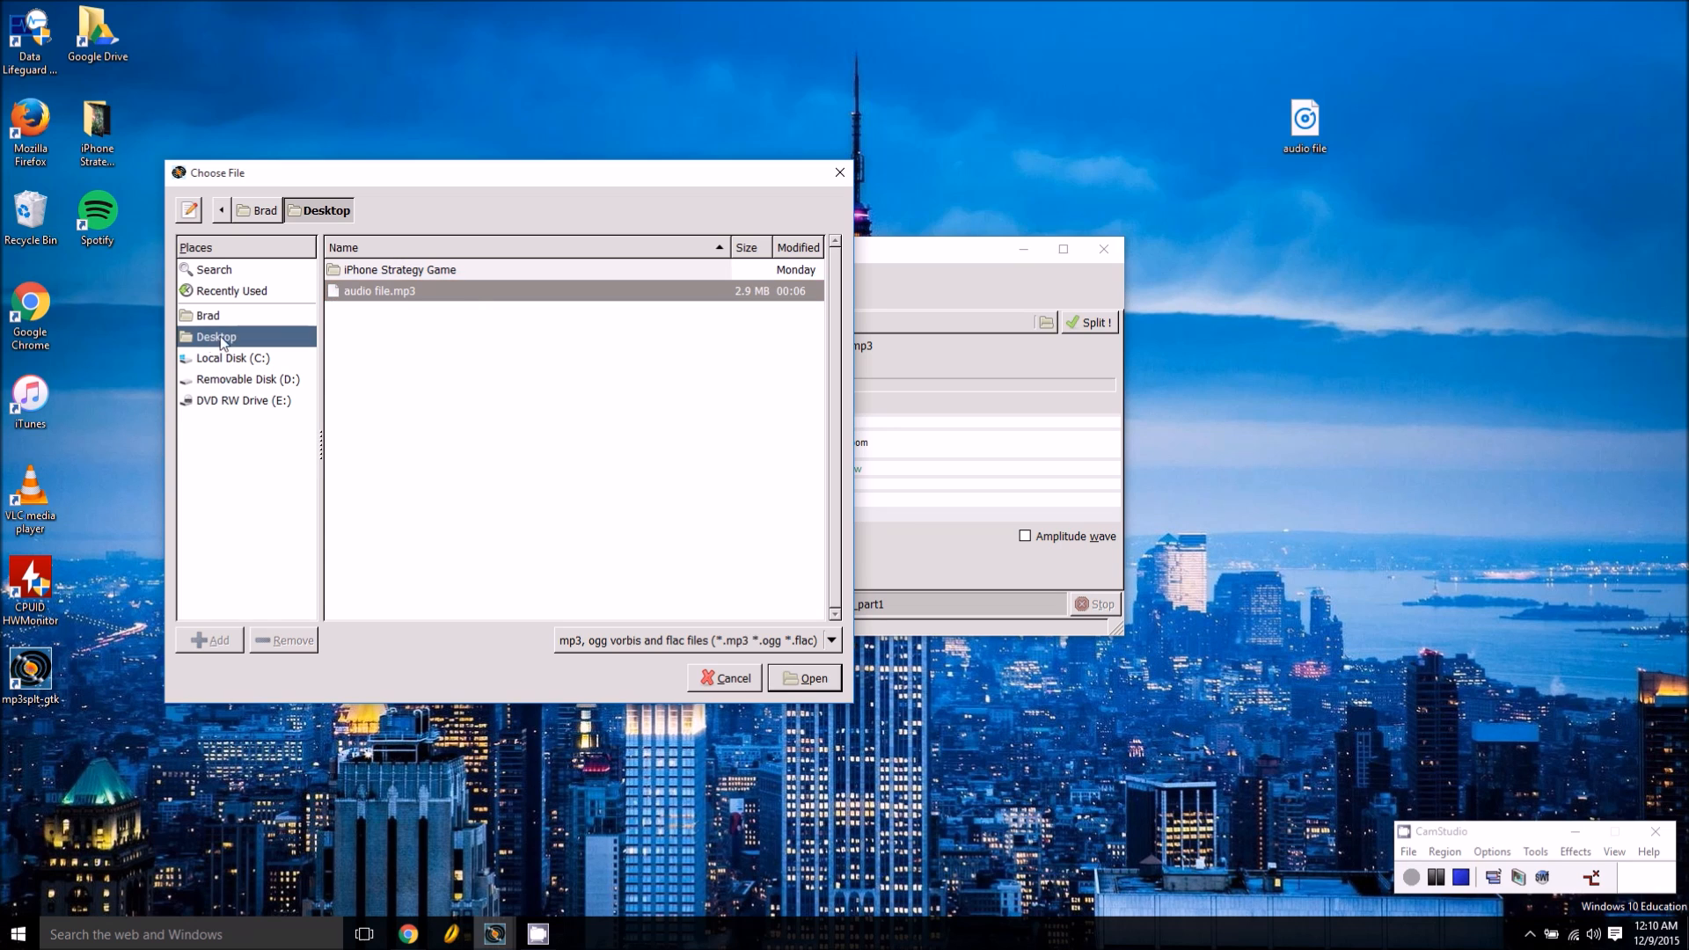
{"action": "left_click", "coordinate": [377, 290]}
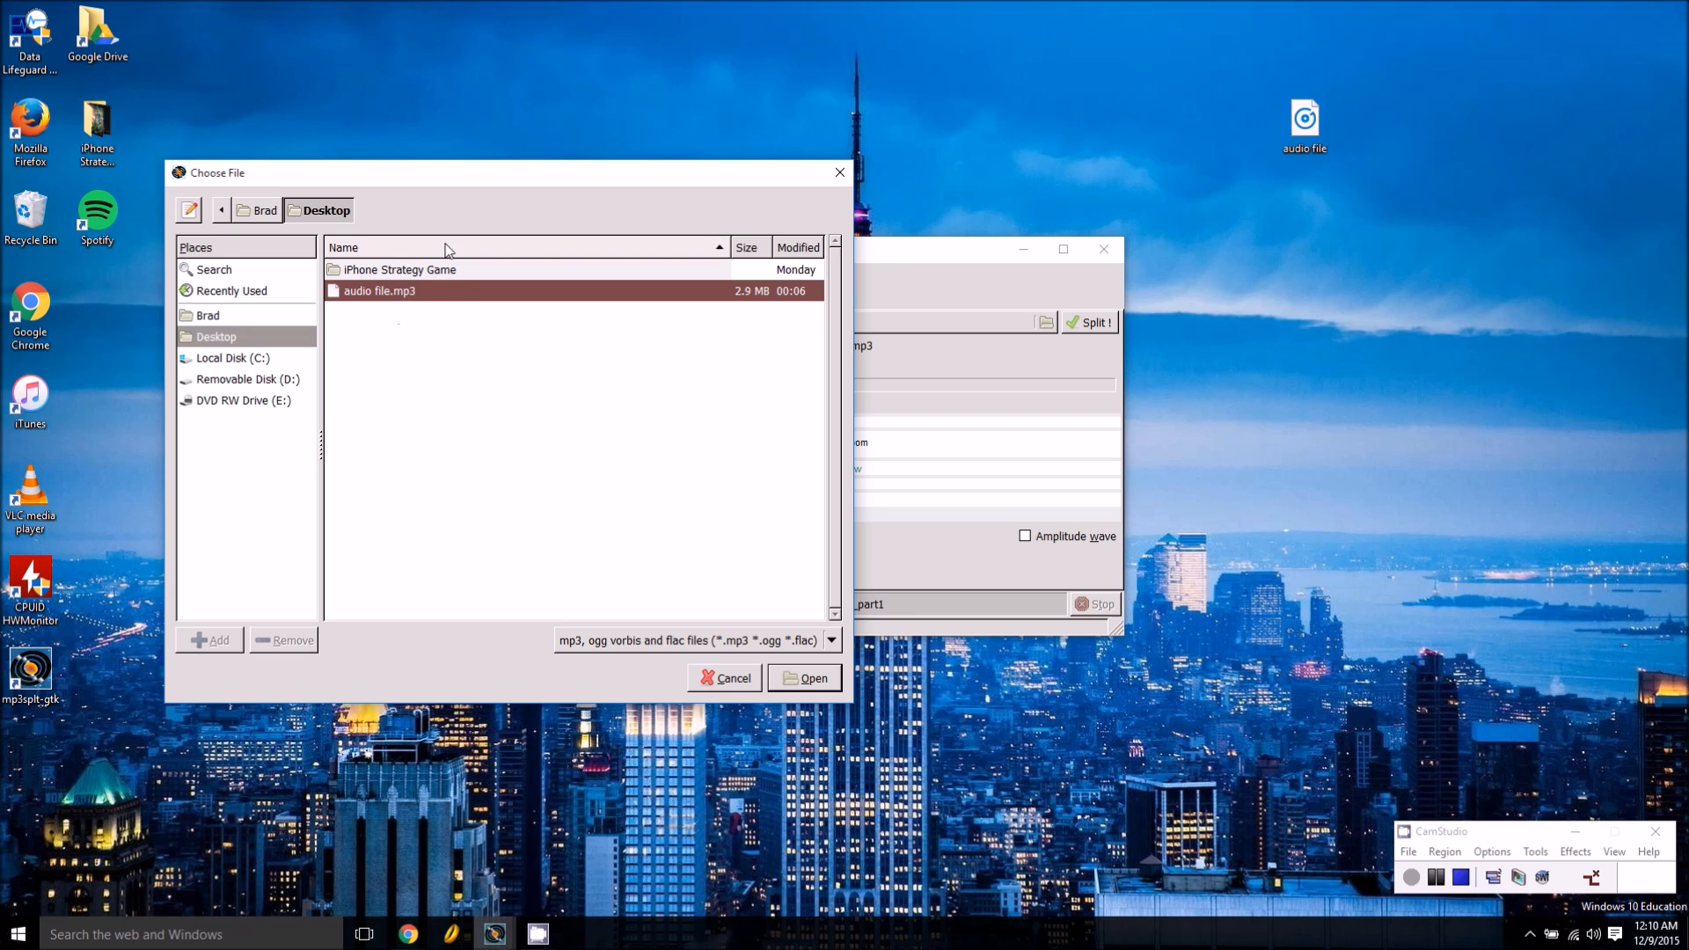
{"action": "left_click", "coordinate": [804, 677]}
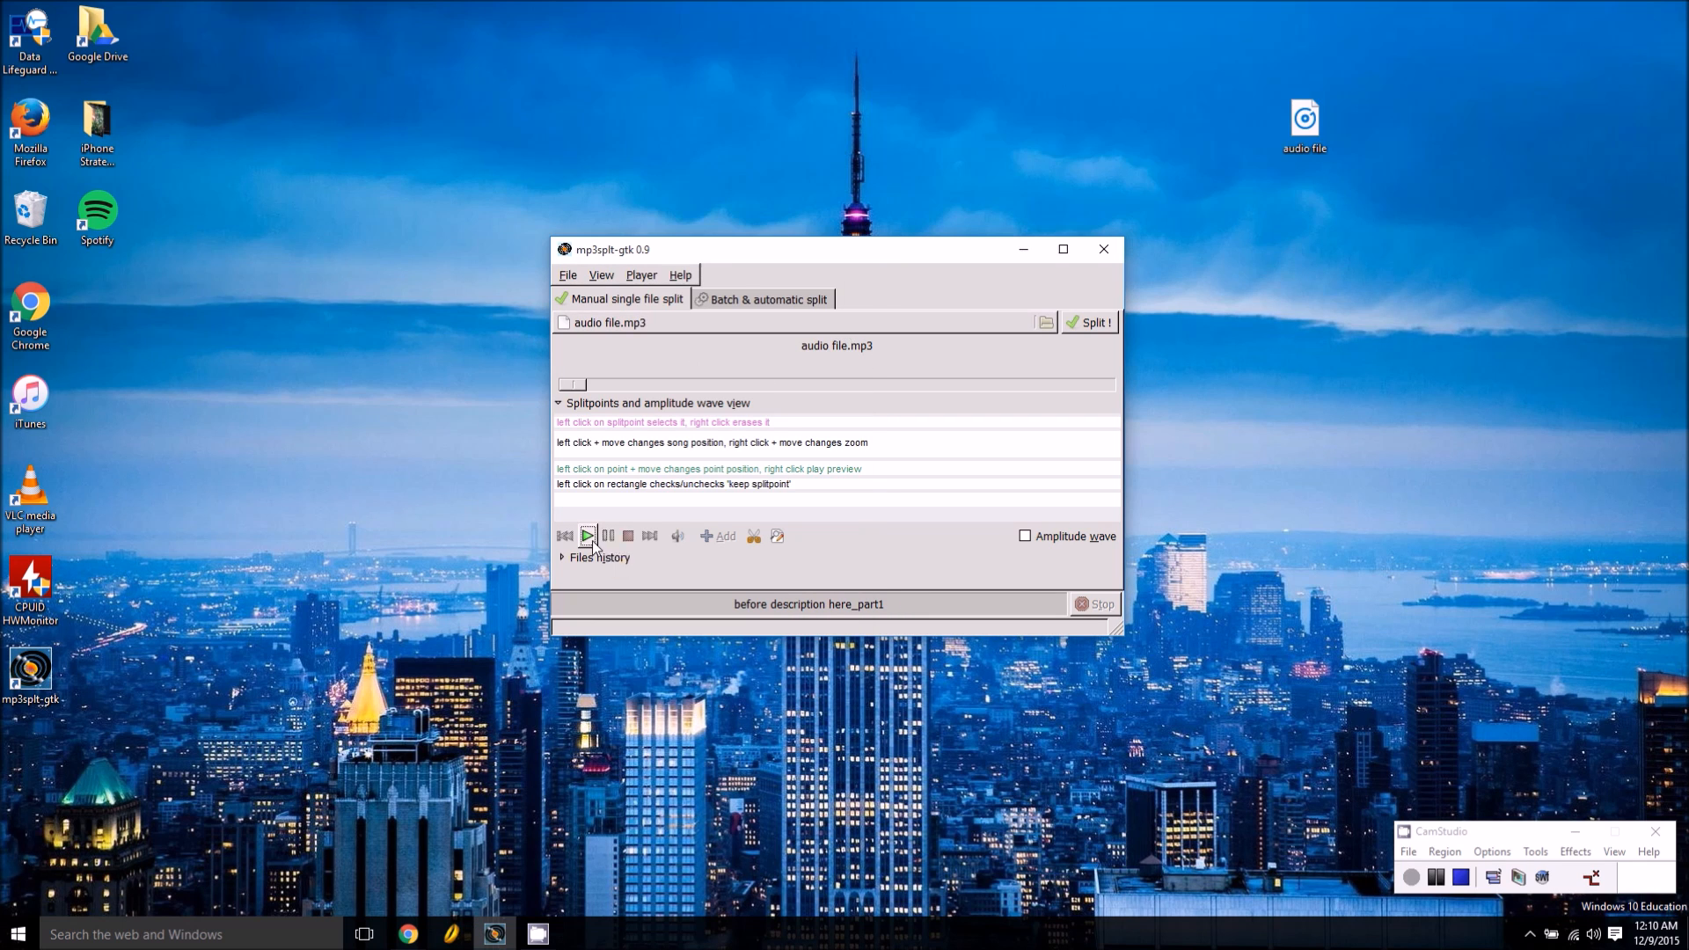
Play the track and add splitpoints at the current positions during playback
{"action": "left_click", "coordinate": [585, 535]}
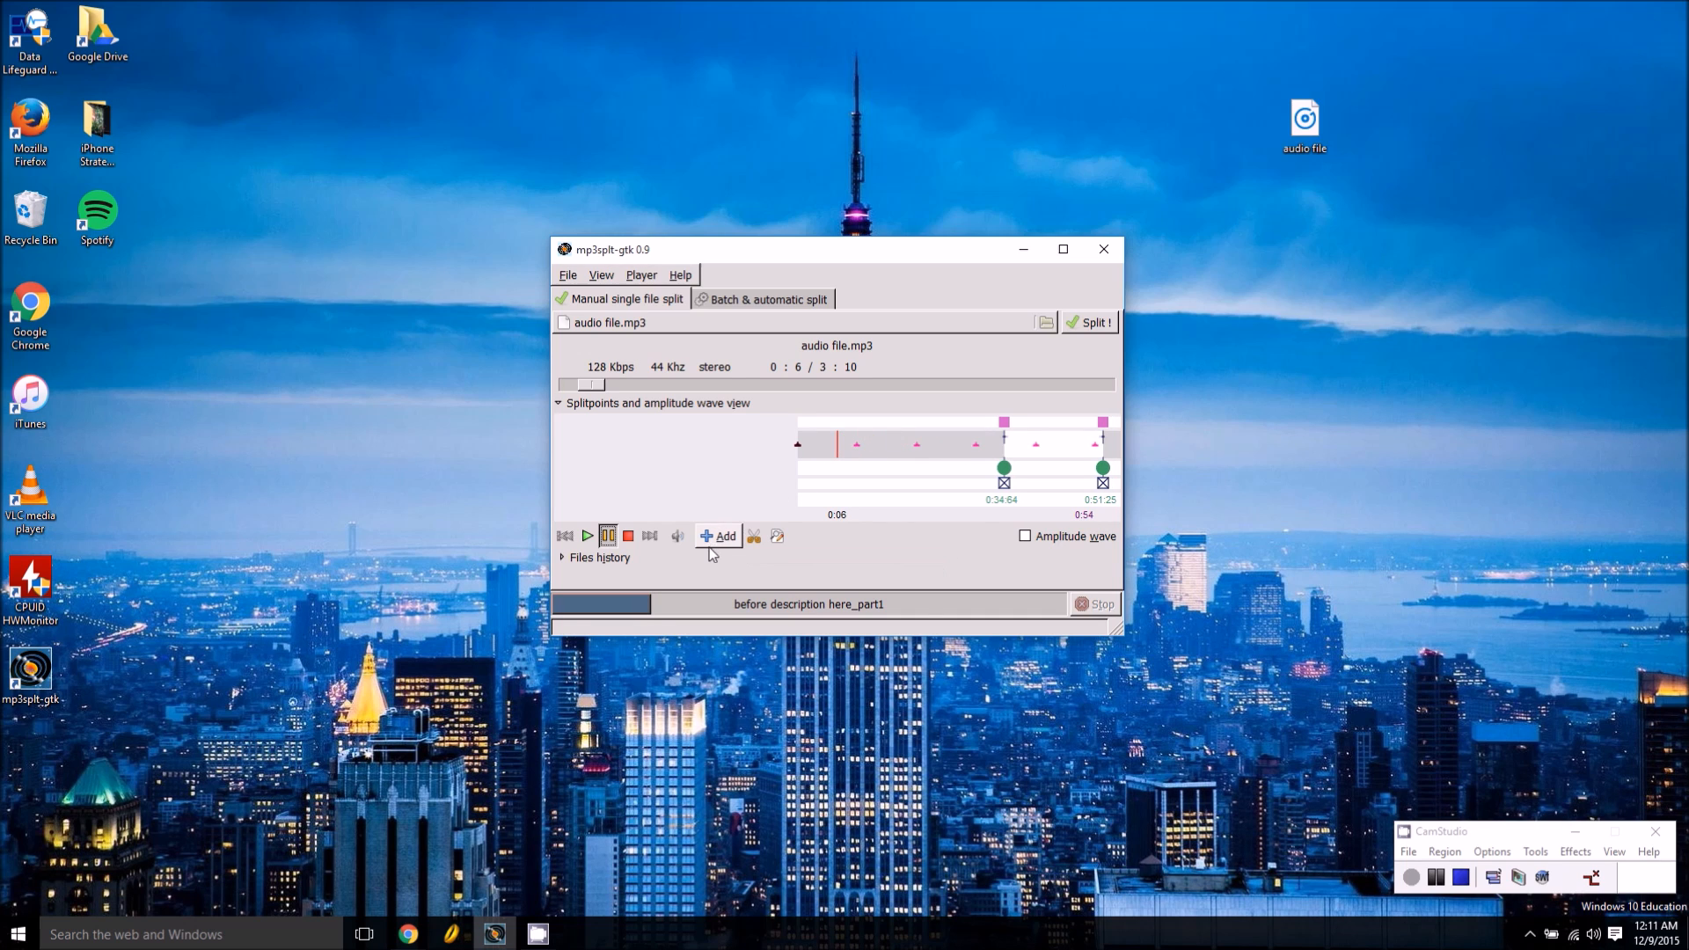
{"action": "left_click", "coordinate": [717, 535]}
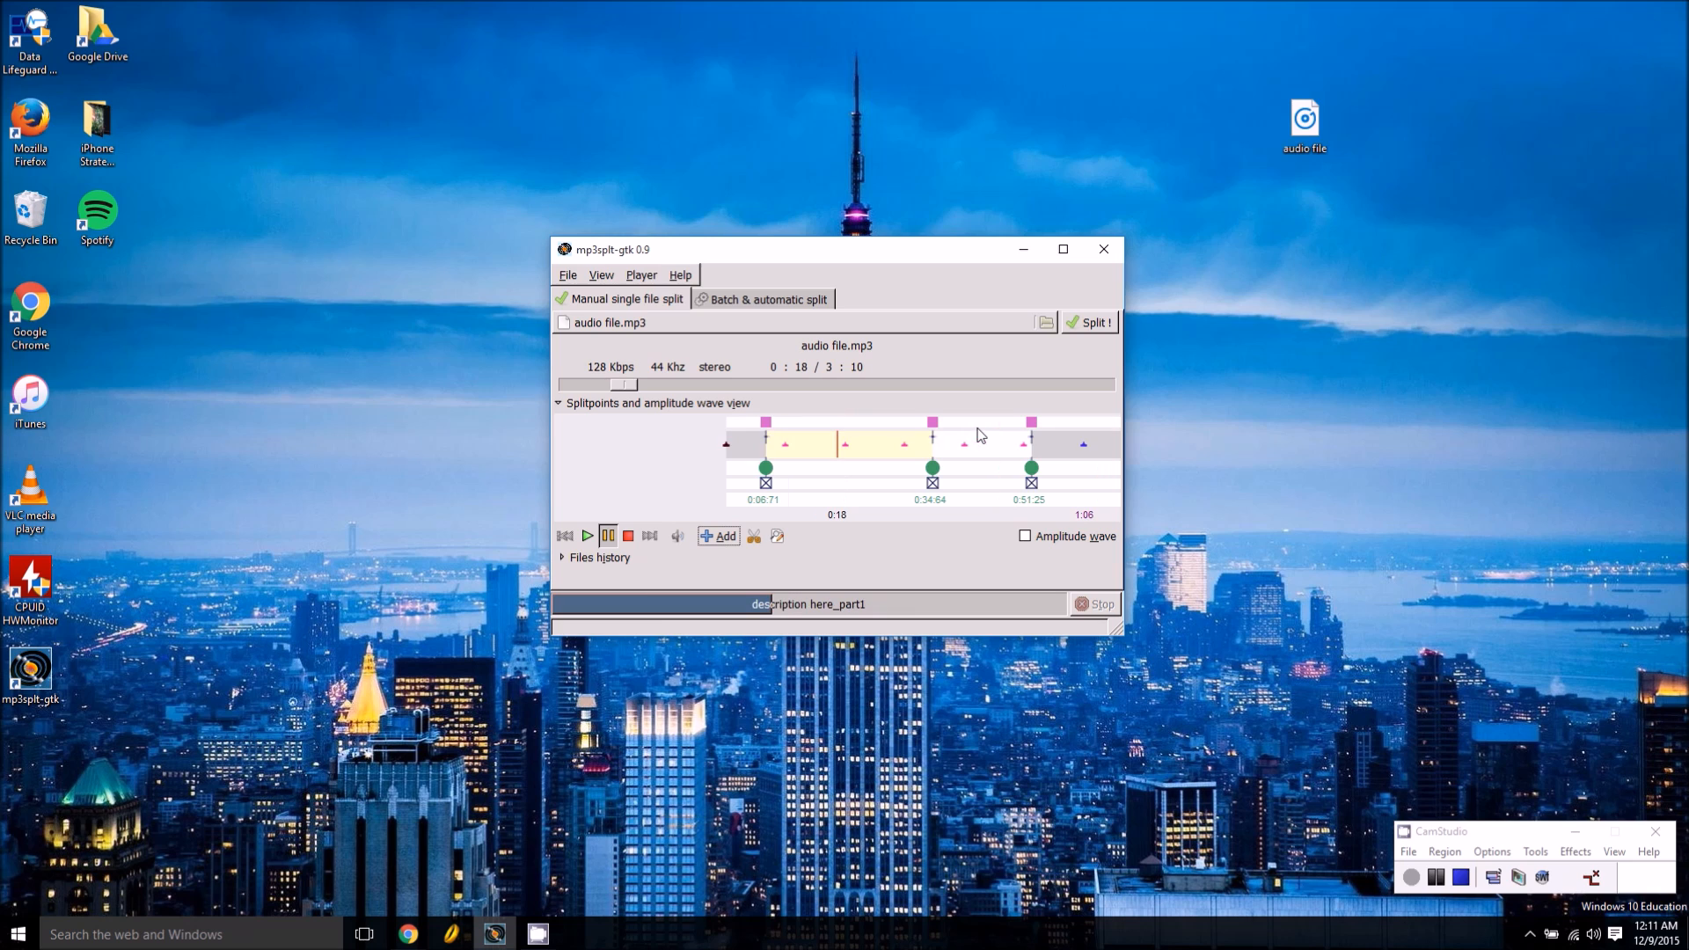
{"action": "left_click", "coordinate": [718, 535]}
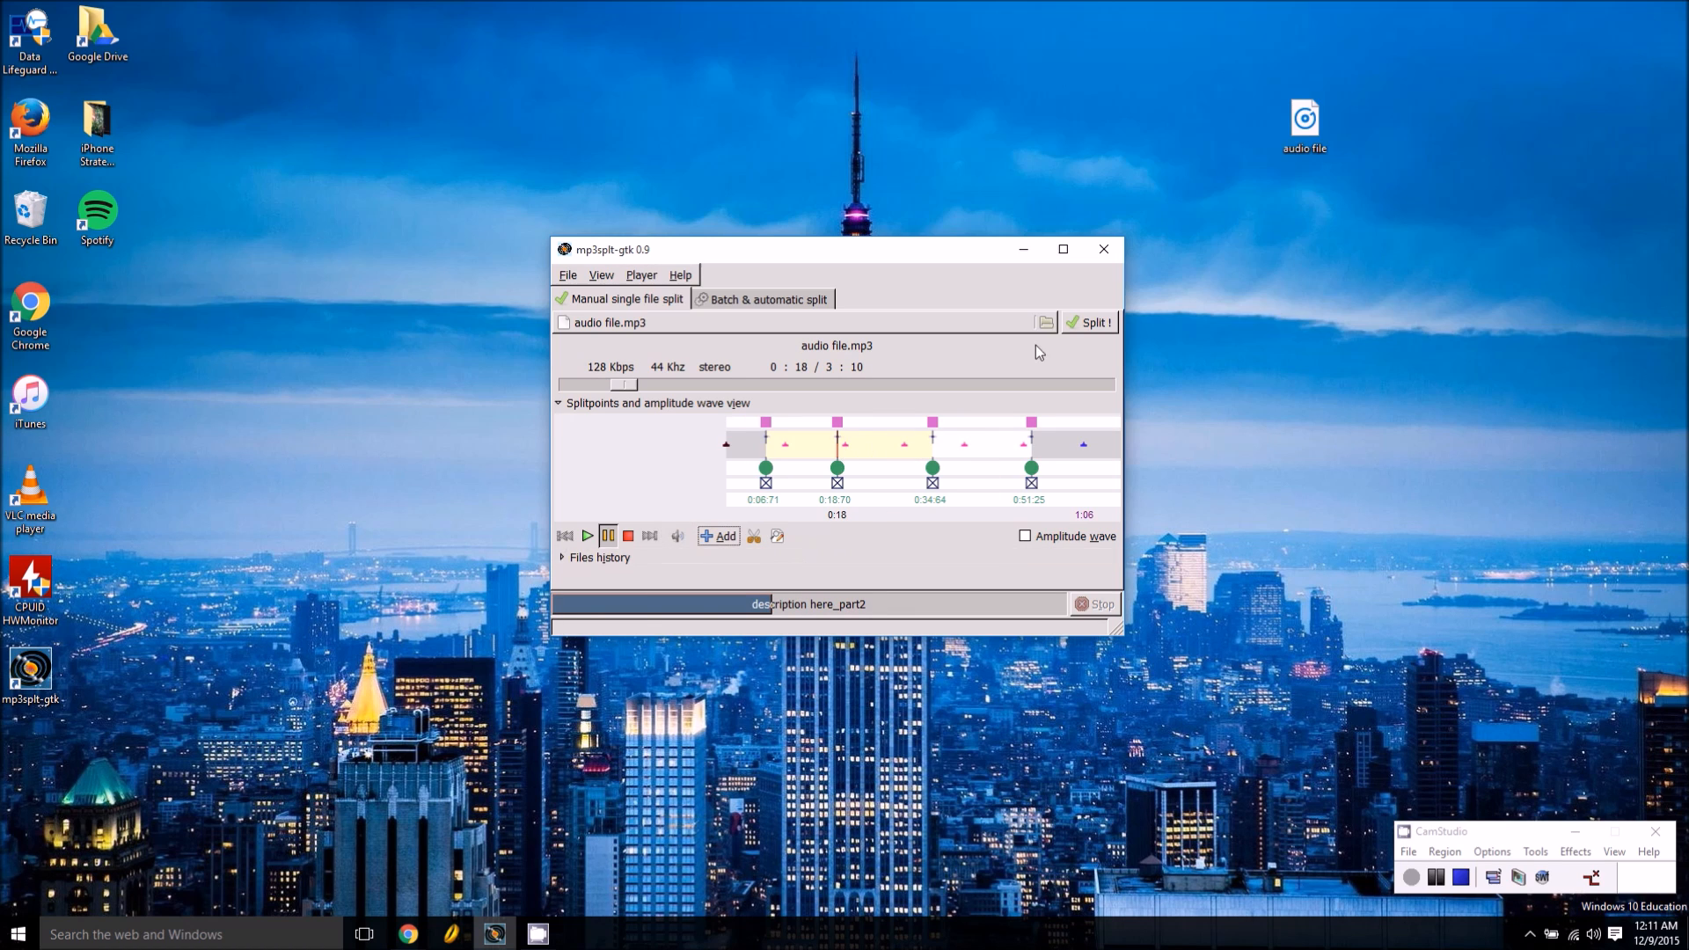
Run Split! to cut audio file.mp3 at all splitpoints into MP3 clips on the desktop
{"action": "left_click", "coordinate": [1088, 322]}
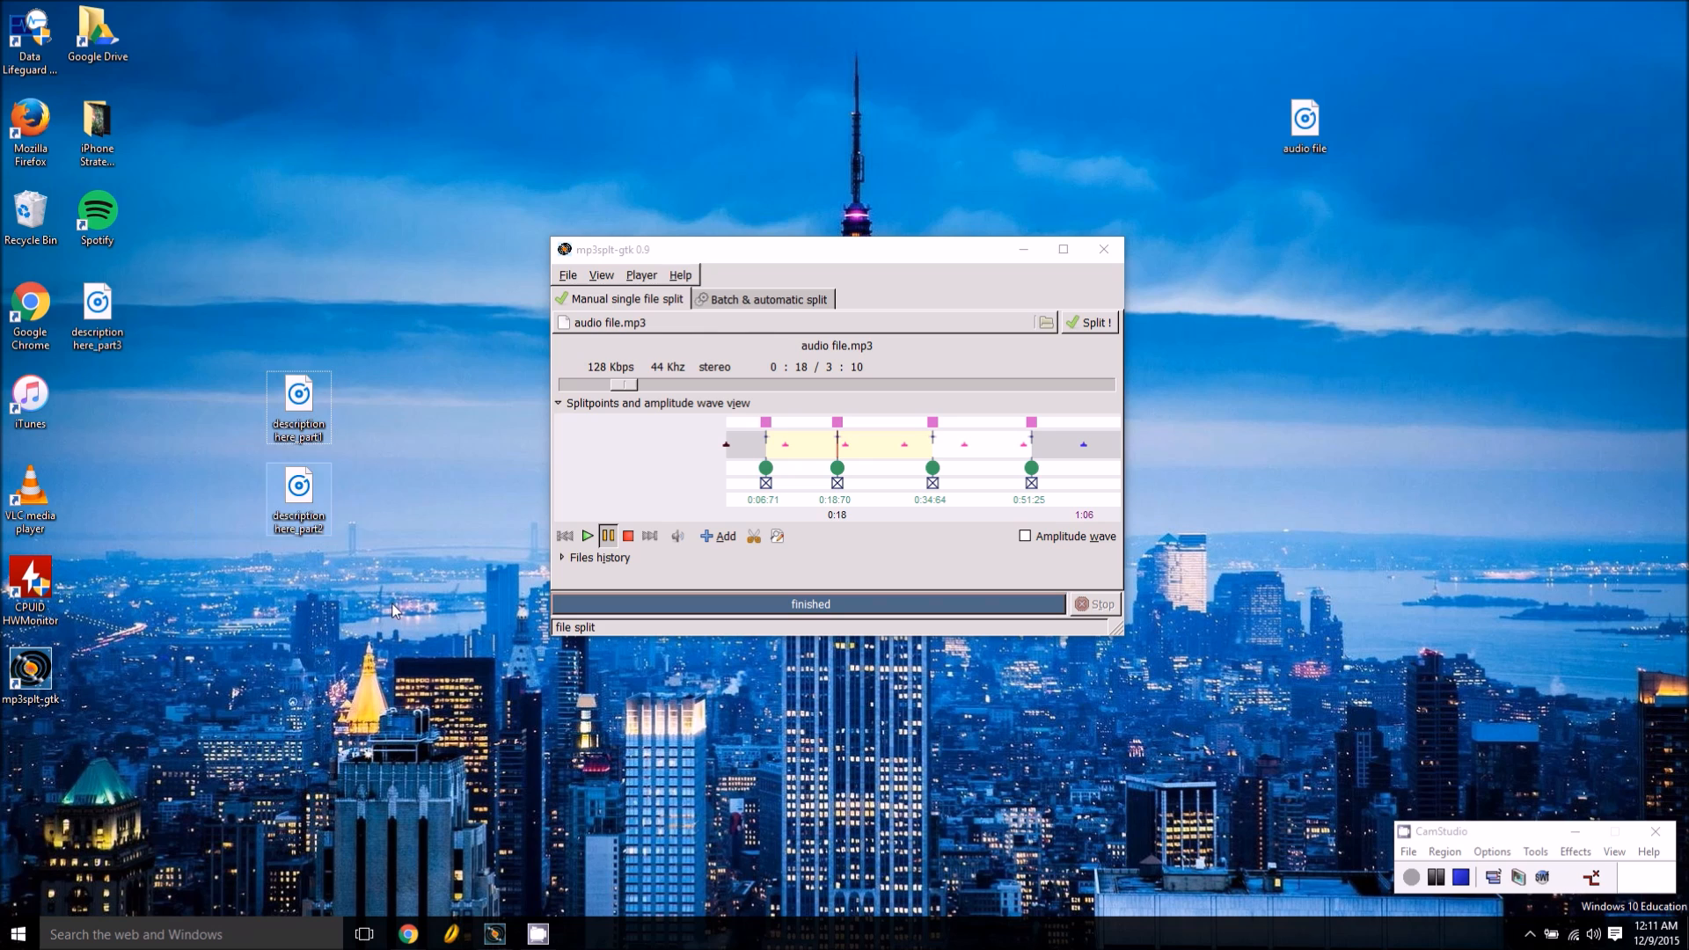
{"action": "mouse_move", "coordinate": [318, 536]}
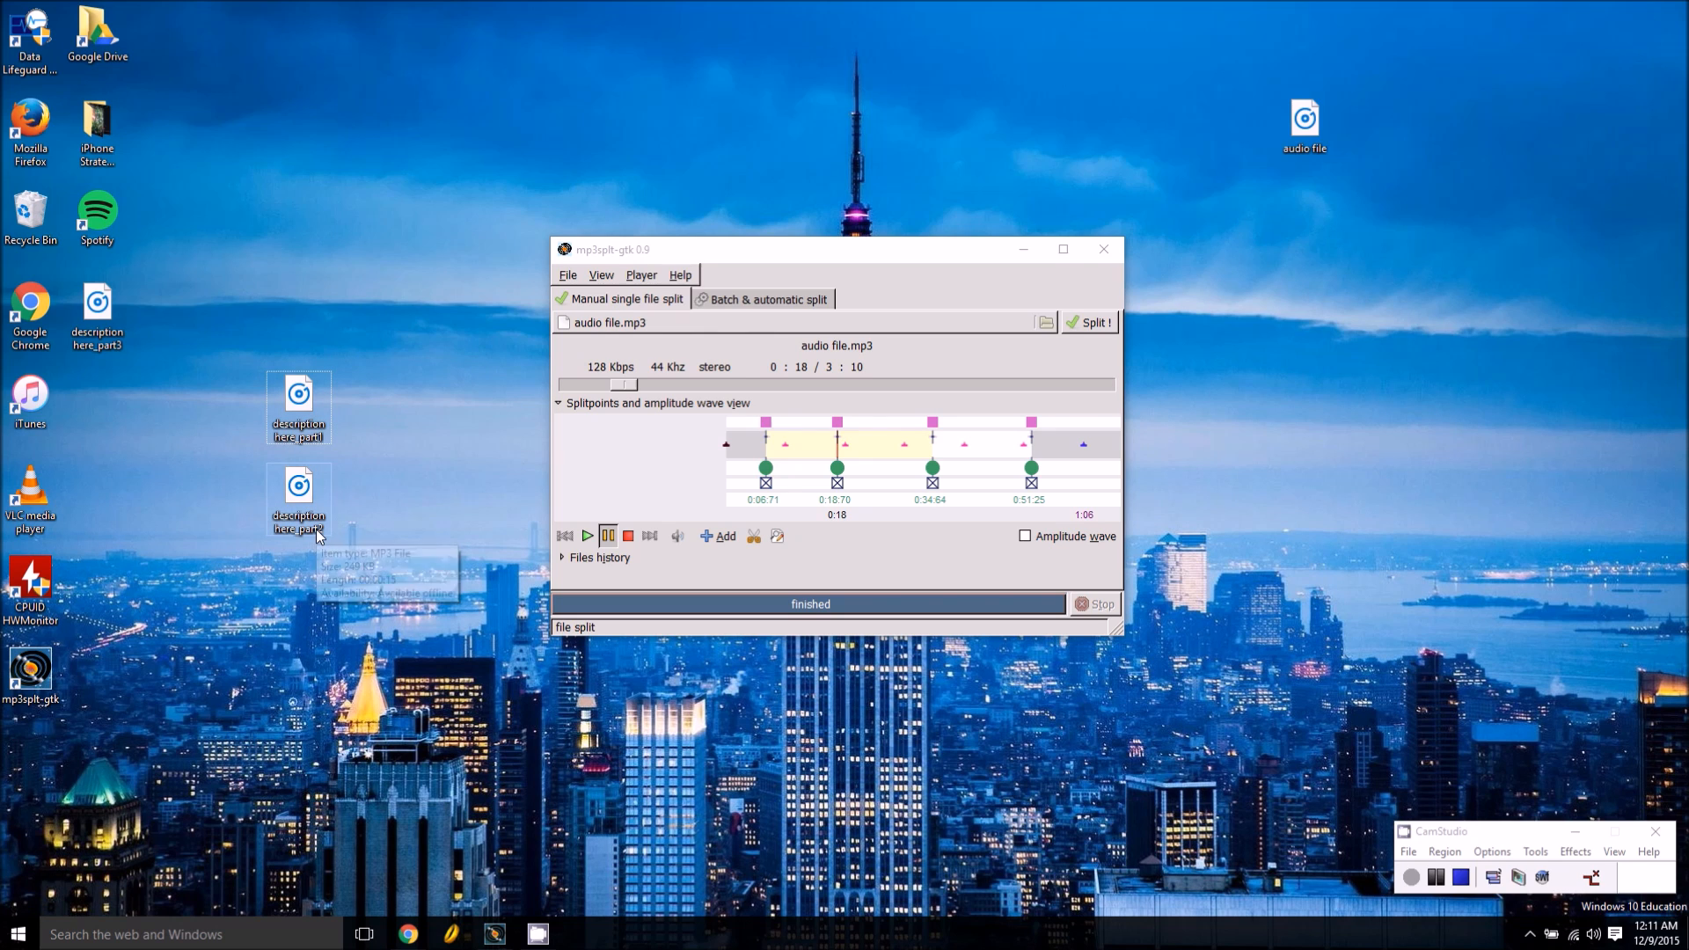
{"action": "mouse_move", "coordinate": [318, 537]}
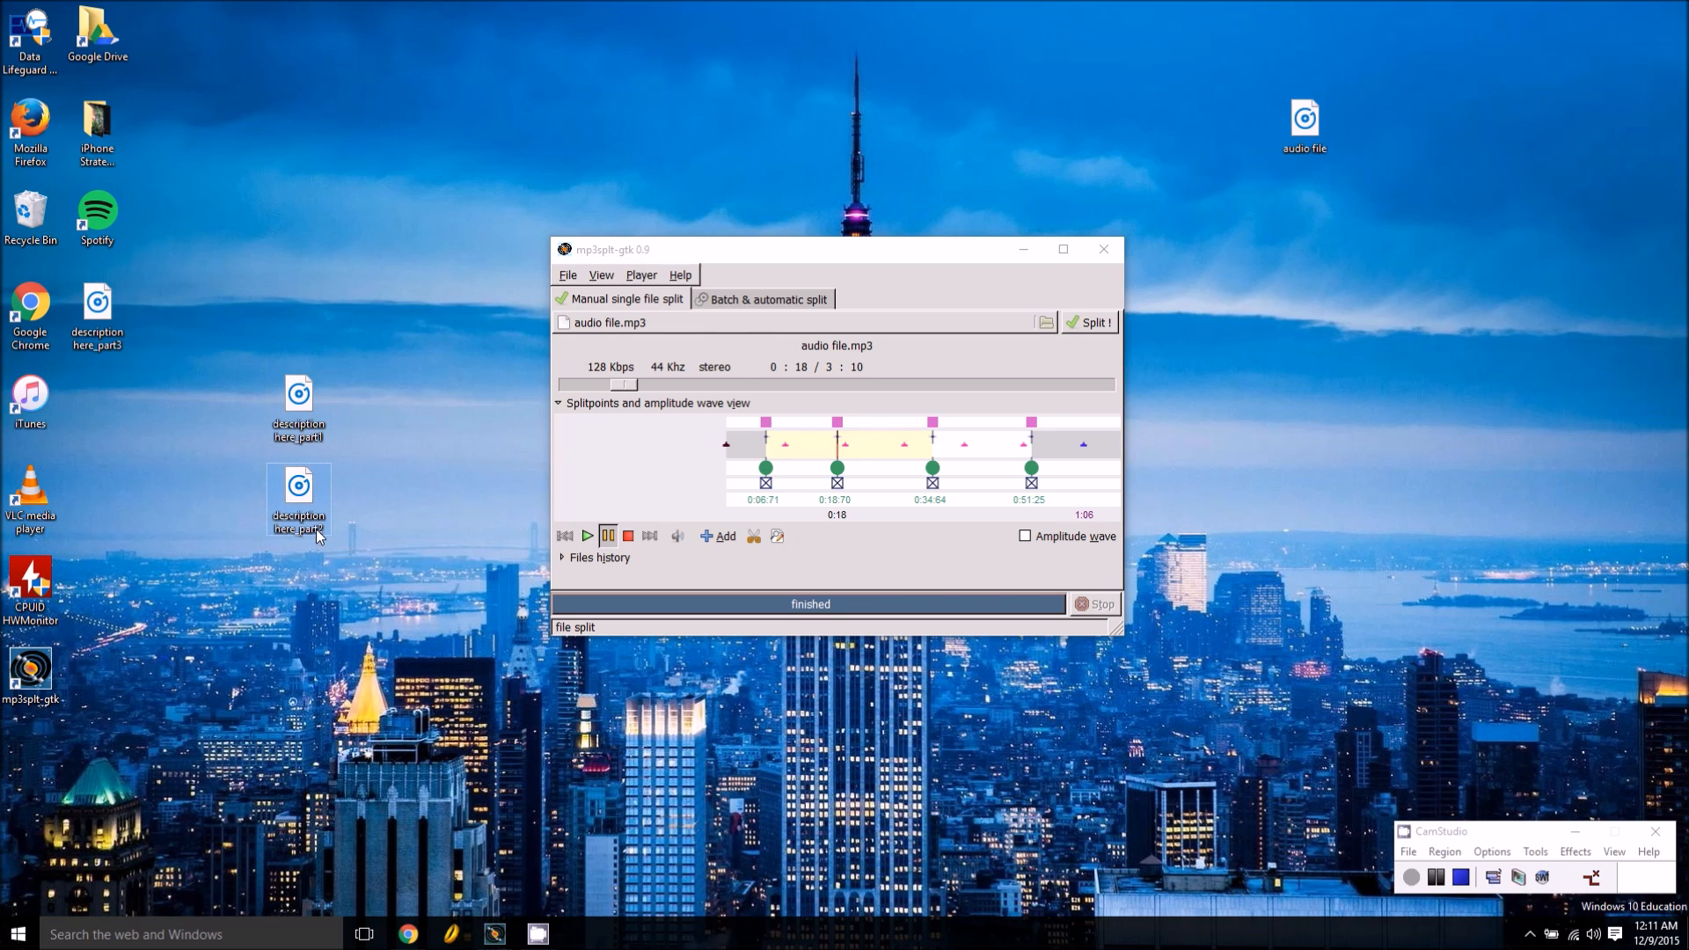
{"action": "mouse_move", "coordinate": [299, 496]}
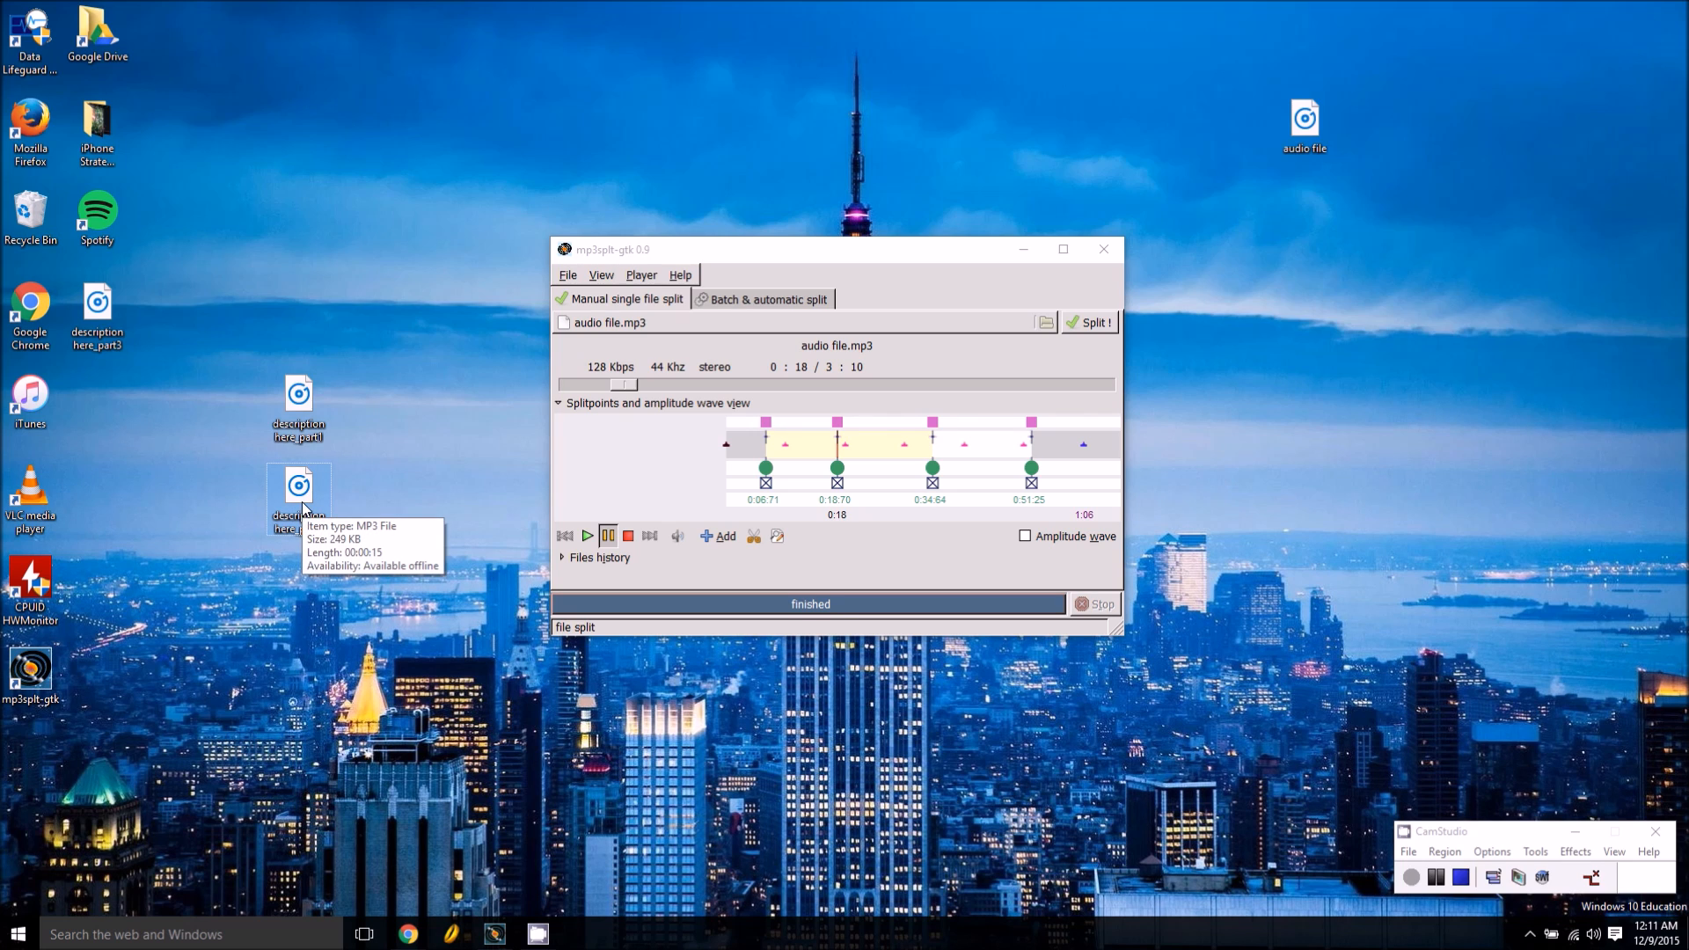
{"action": "mouse_move", "coordinate": [679, 491]}
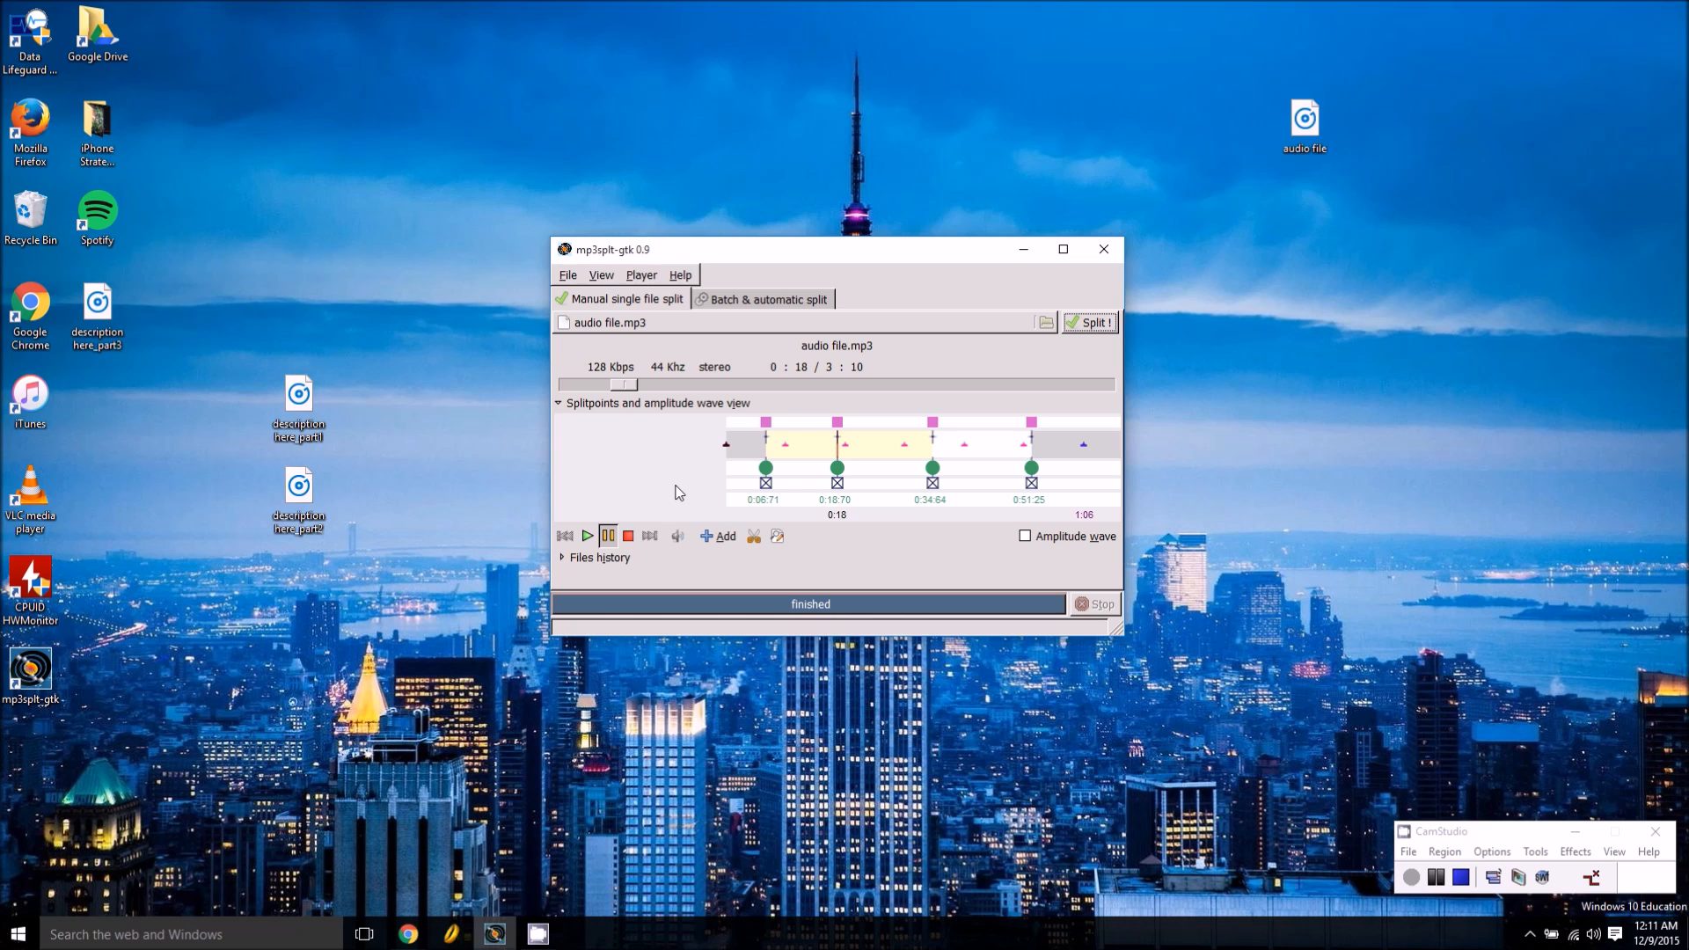
{"action": "mouse_move", "coordinate": [571, 266]}
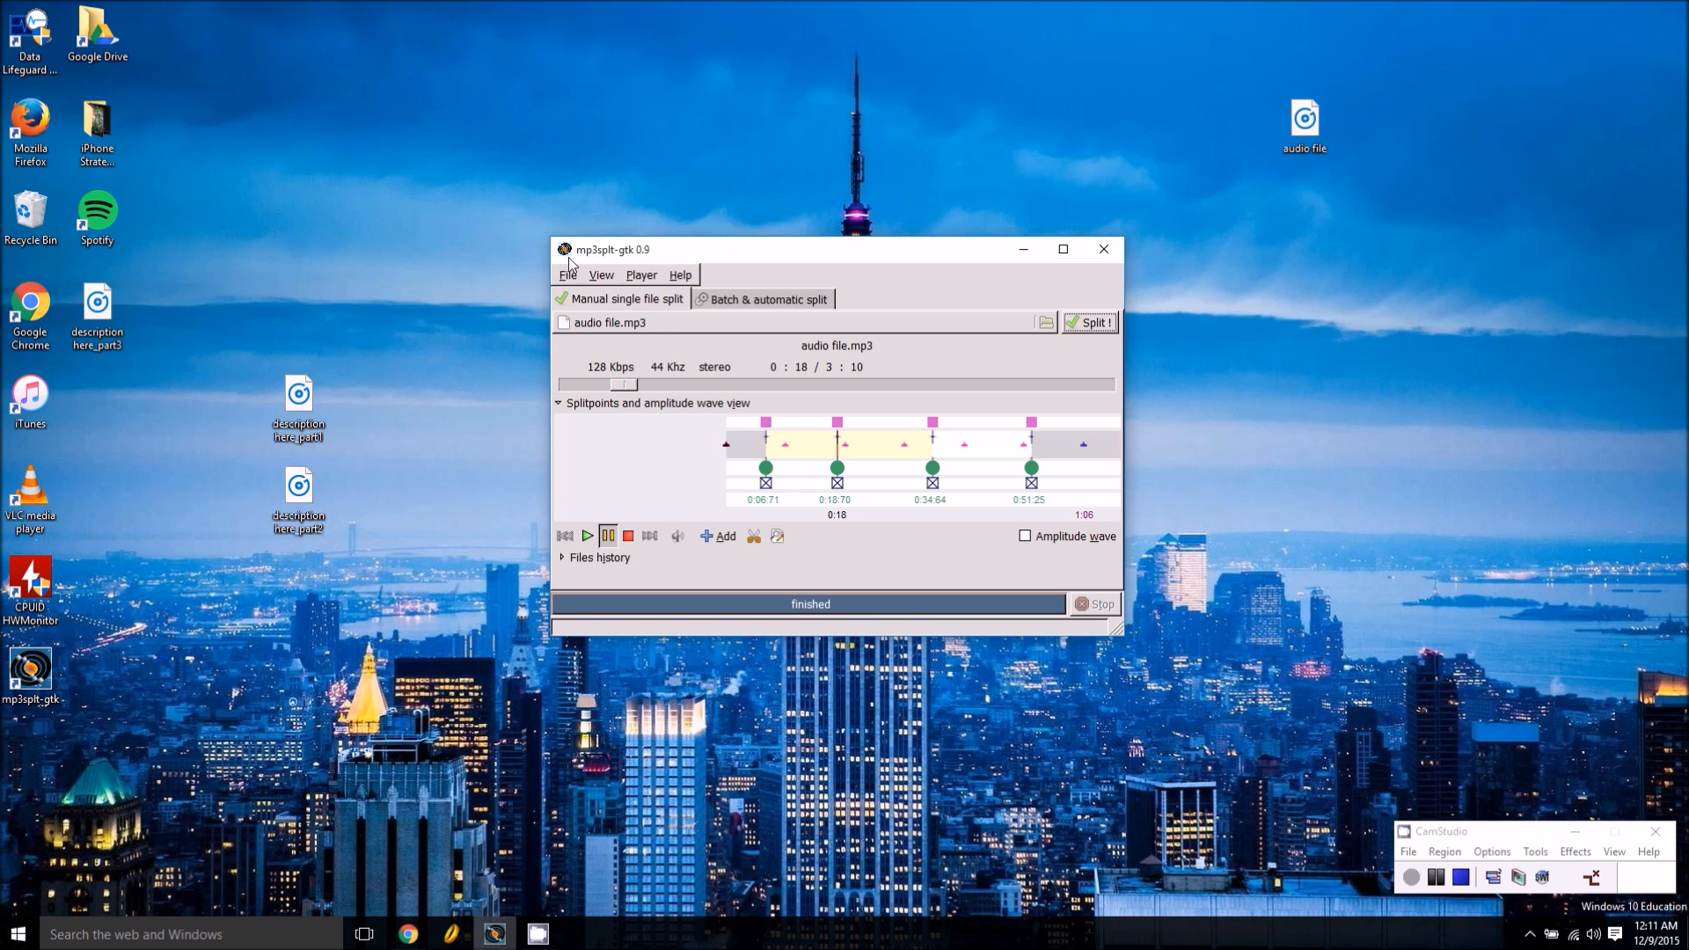